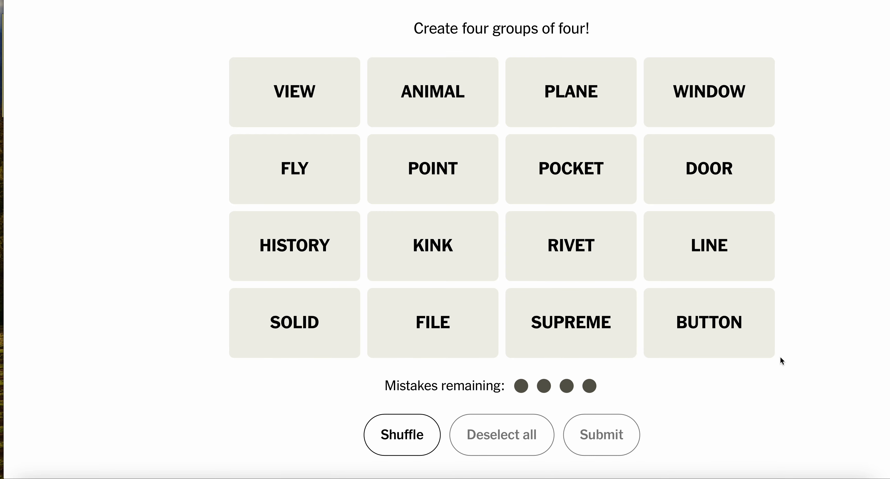
{"action": "mouse_move", "coordinate": [448, 119]}
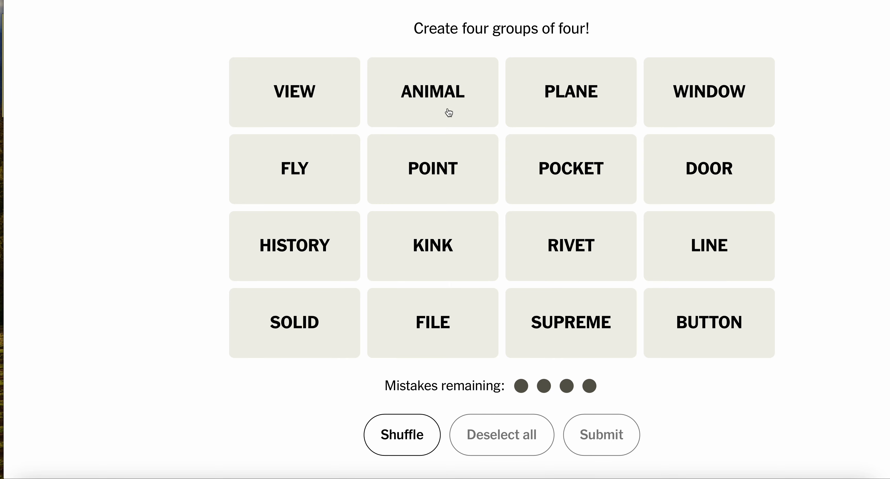
{"action": "mouse_move", "coordinate": [562, 160]}
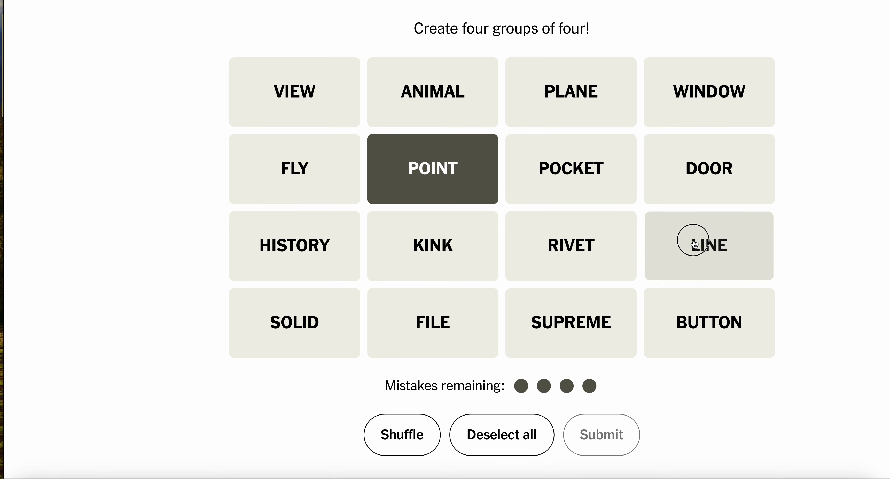
- Submit LINE, PLANE, POINT, SOLID as the dimensional-objects green group
{"action": "left_click", "coordinate": [708, 246]}
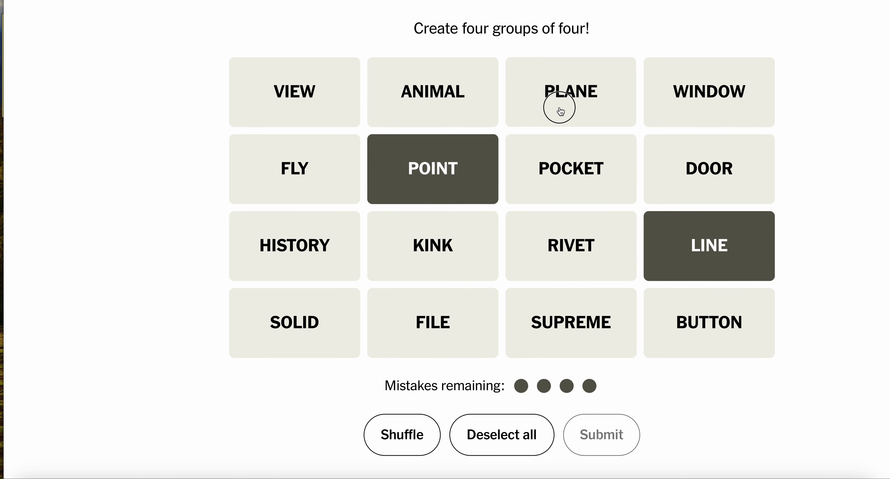
{"action": "left_click", "coordinate": [570, 91]}
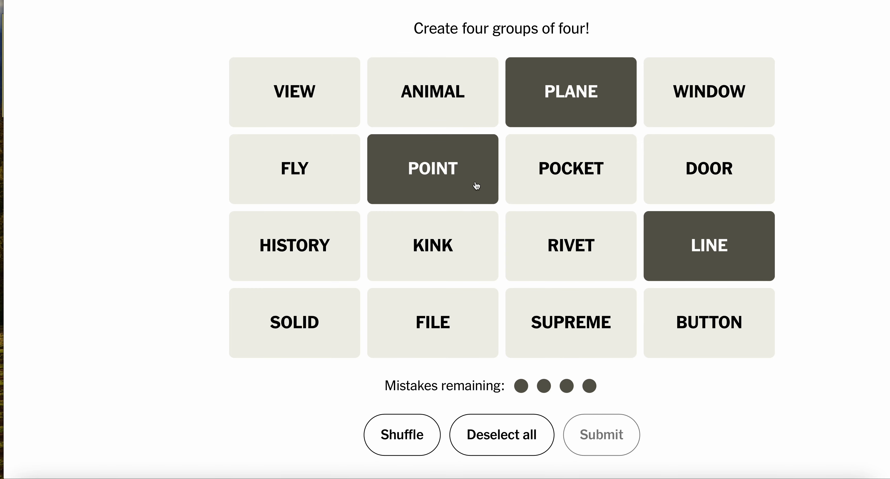
{"action": "mouse_move", "coordinate": [277, 347]}
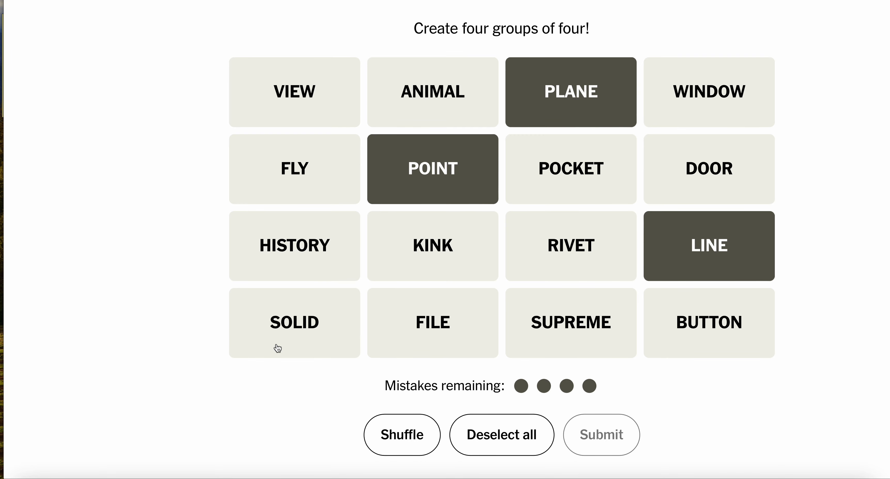
{"action": "left_click", "coordinate": [294, 323]}
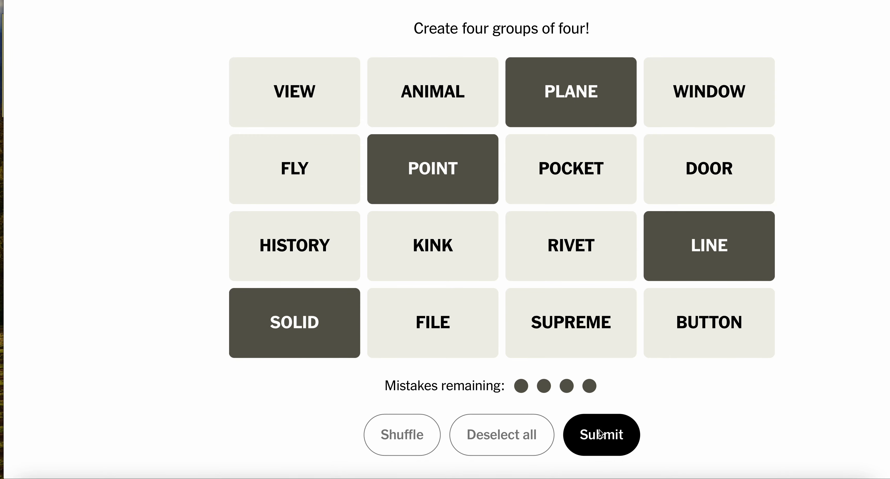
{"action": "left_click", "coordinate": [601, 435]}
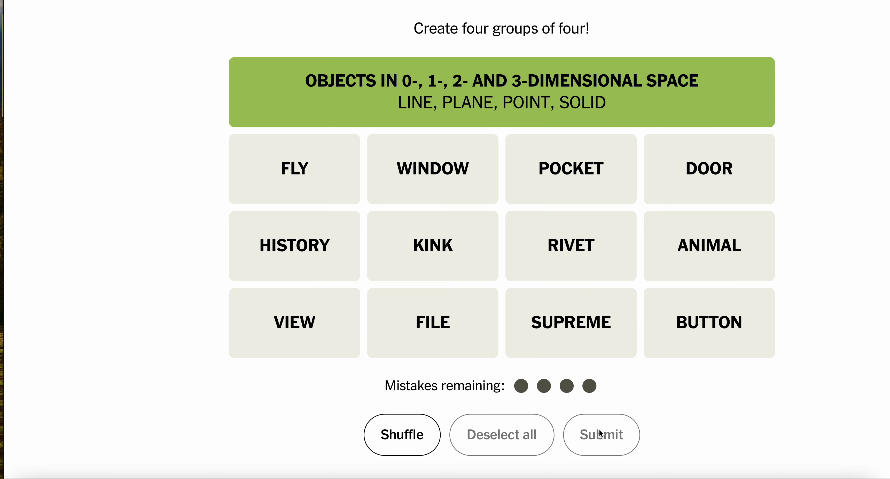
{"action": "mouse_move", "coordinate": [705, 323]}
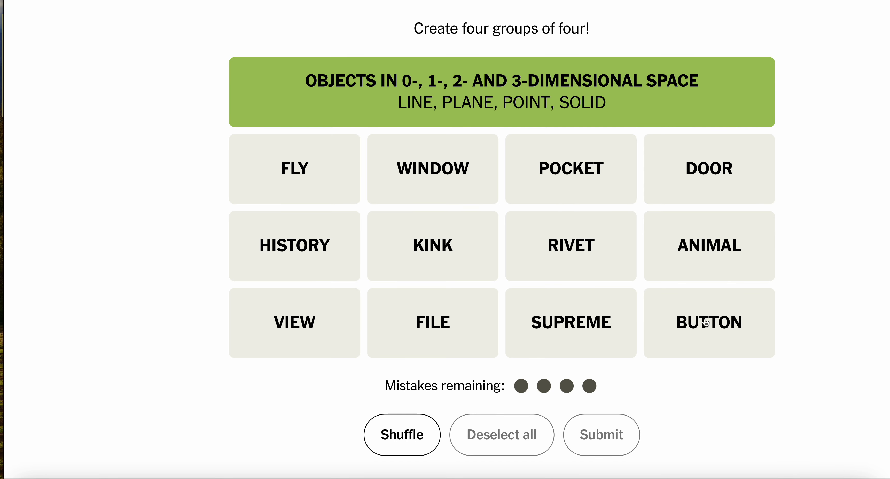
- Submit the incorrect guess FILE, WINDOW, HISTORY, BUTTON, losing one mistake
{"action": "left_click", "coordinate": [432, 168]}
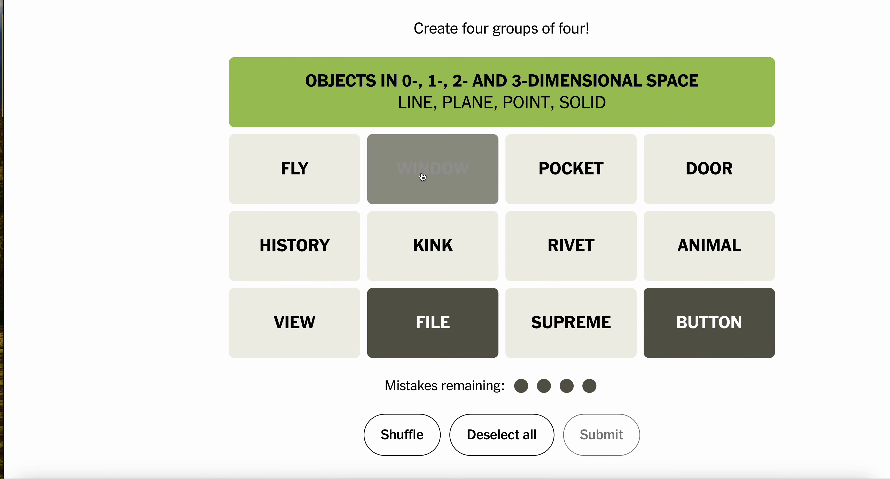
{"action": "left_click", "coordinate": [432, 169]}
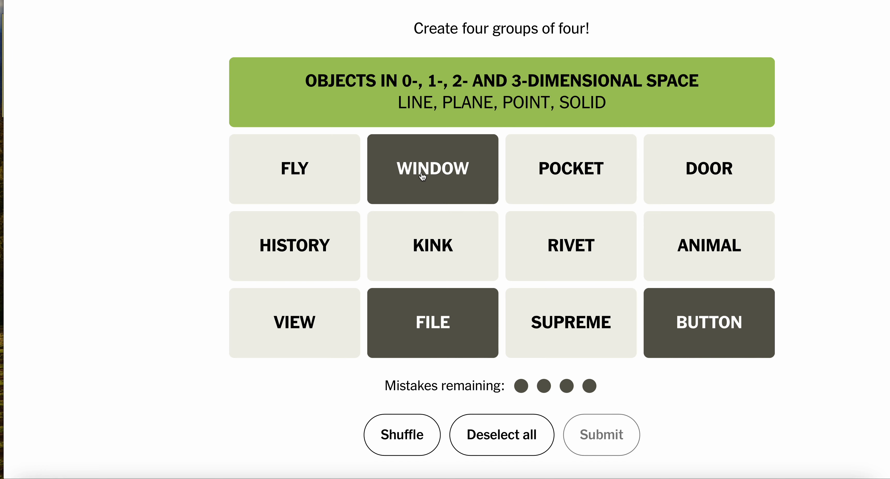
{"action": "mouse_move", "coordinate": [305, 231]}
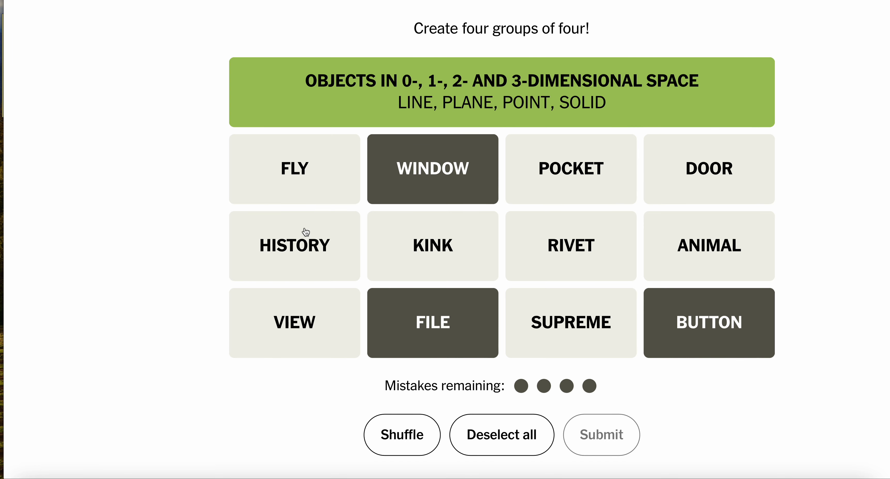
{"action": "left_click", "coordinate": [294, 246]}
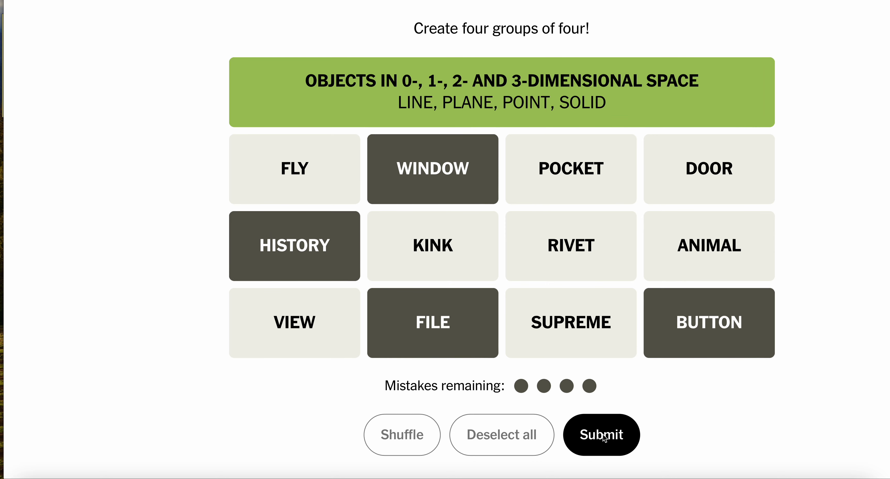
{"action": "left_click", "coordinate": [602, 435]}
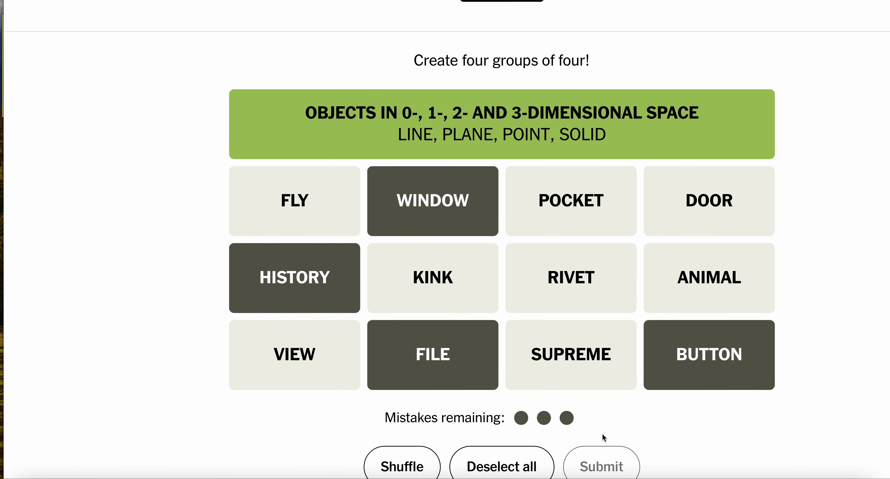
- Swap BUTTON for VIEW and submit FILE, HISTORY, VIEW, WINDOW as Web Browser Menus
{"action": "scroll", "scroll_direction": "down", "scroll_amount": 3}
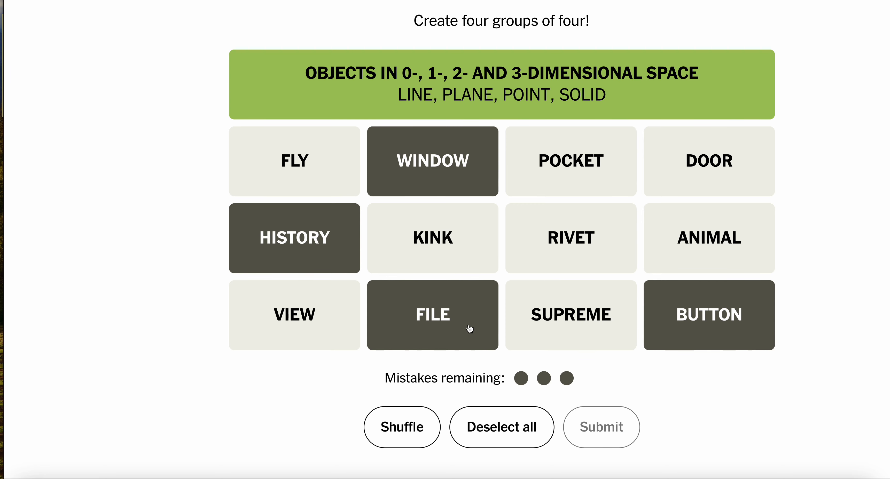
{"action": "left_click", "coordinate": [708, 316]}
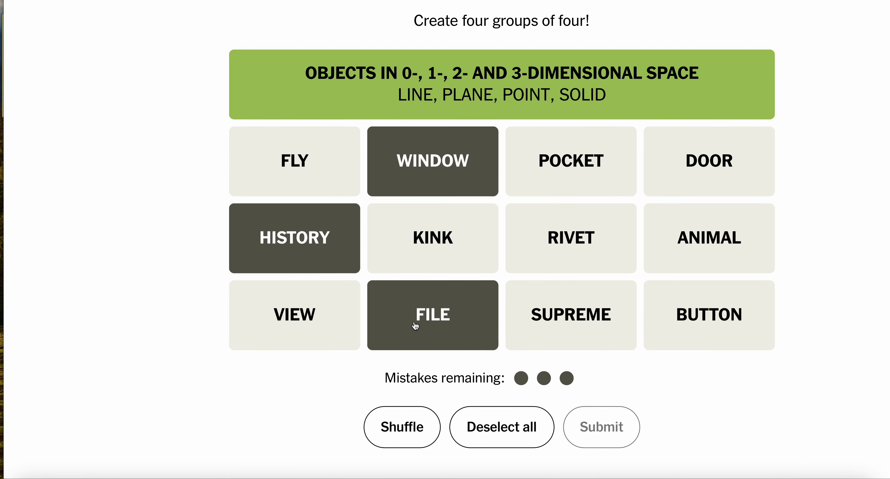
{"action": "left_click", "coordinate": [294, 315]}
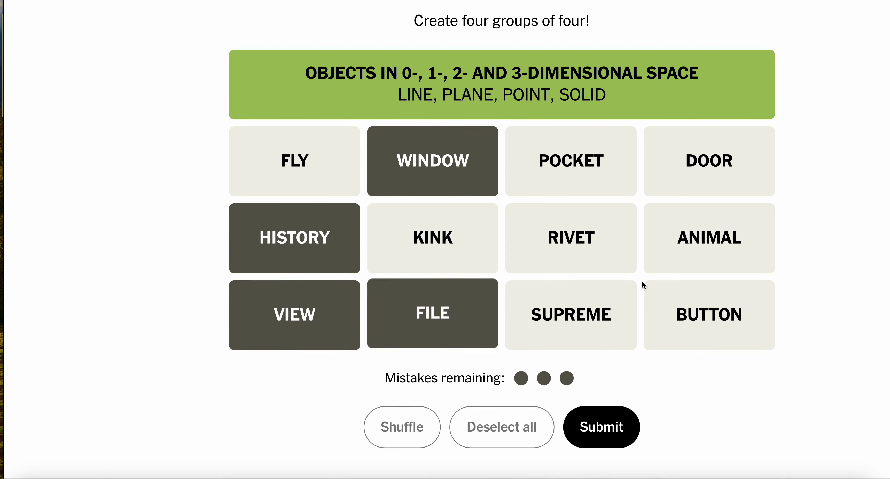
{"action": "left_click", "coordinate": [601, 427]}
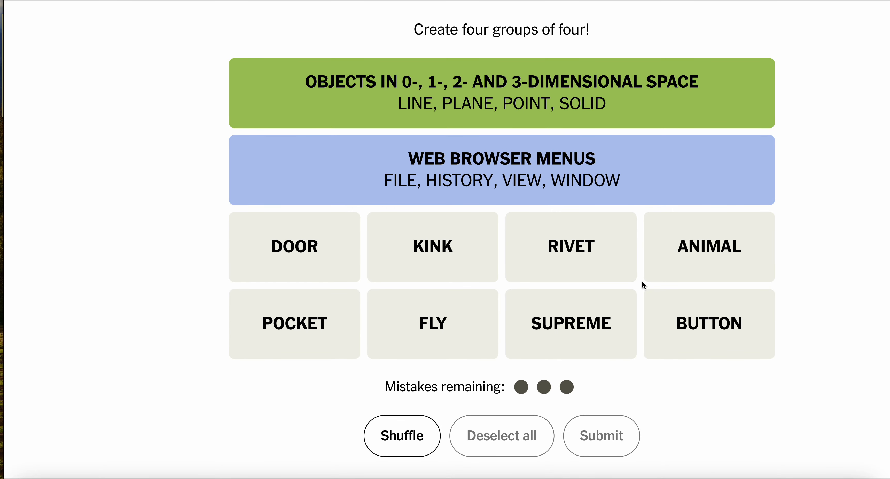
{"action": "mouse_move", "coordinate": [536, 263]}
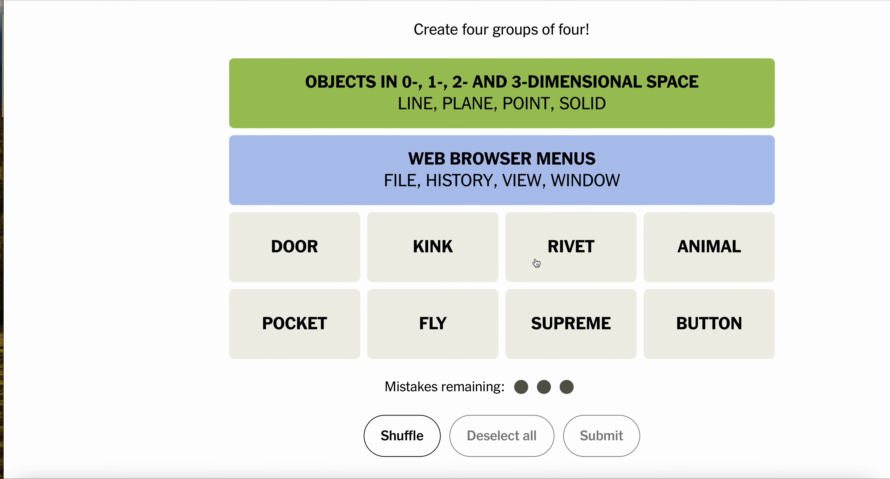
{"action": "mouse_move", "coordinate": [517, 250]}
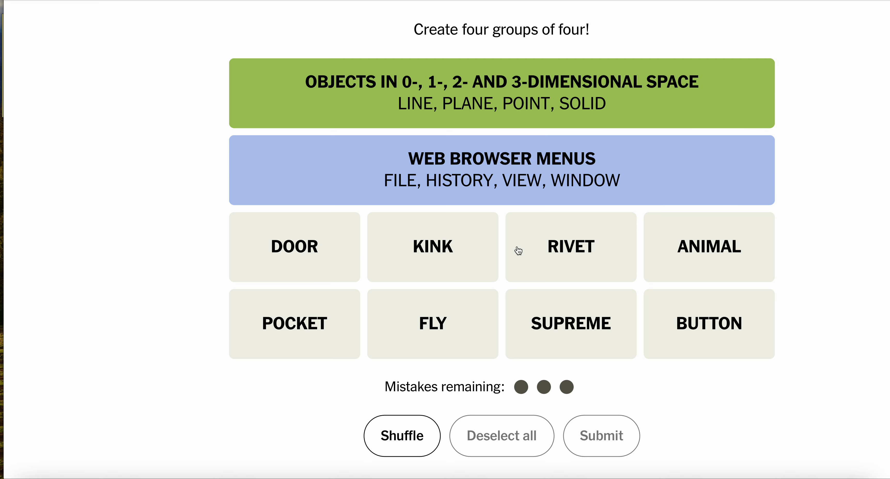
{"action": "mouse_move", "coordinate": [578, 328]}
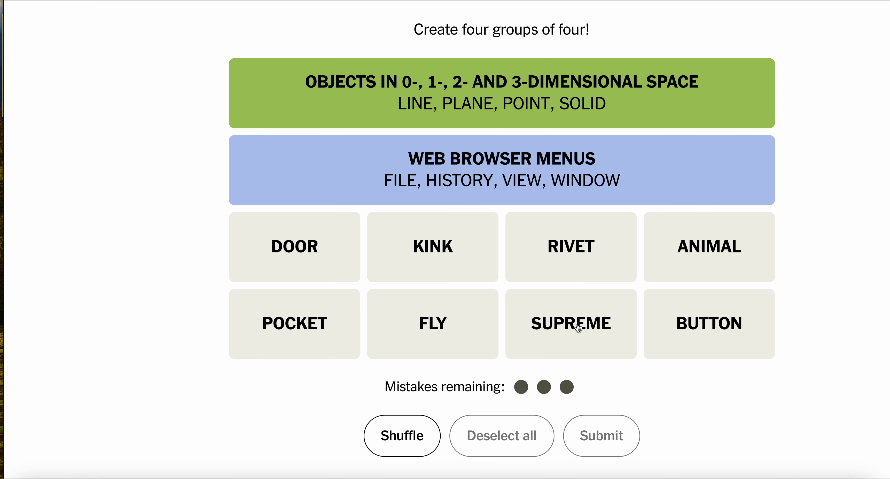
- Submit SUPREME, KINK, DOOR, ANIMAL as the '60s band members purple group
{"action": "left_click", "coordinate": [570, 324]}
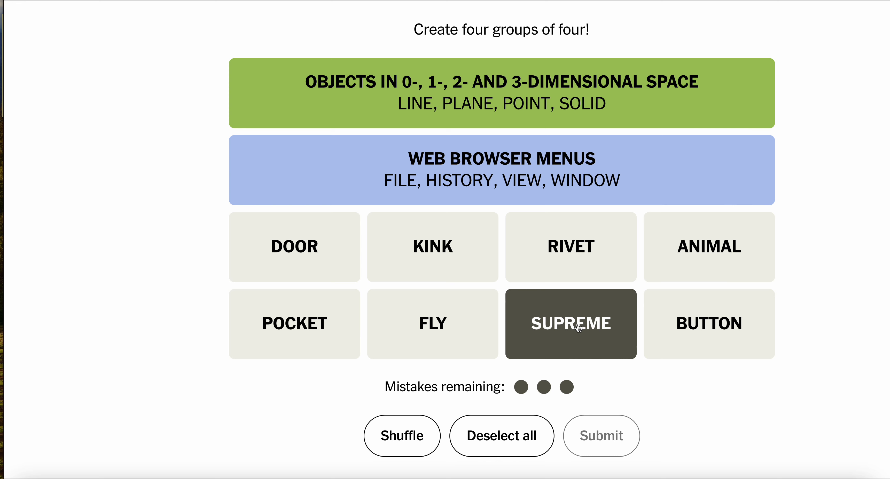
{"action": "mouse_move", "coordinate": [495, 237]}
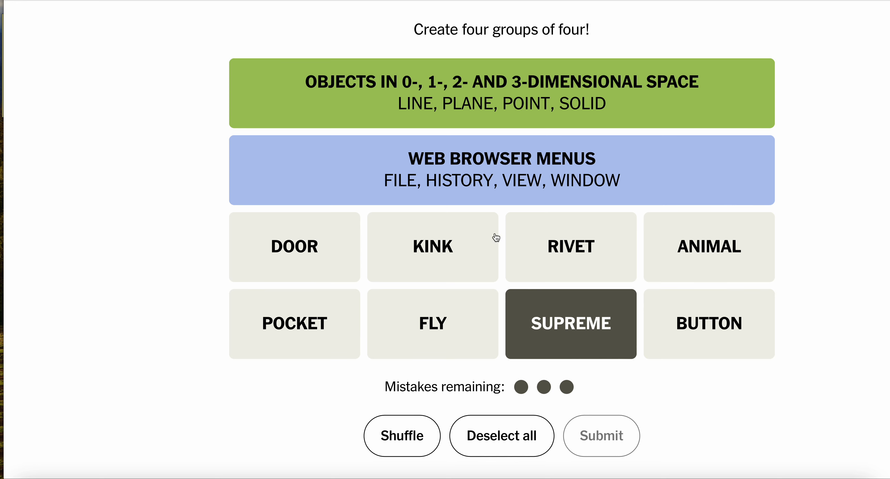
{"action": "left_click", "coordinate": [432, 247]}
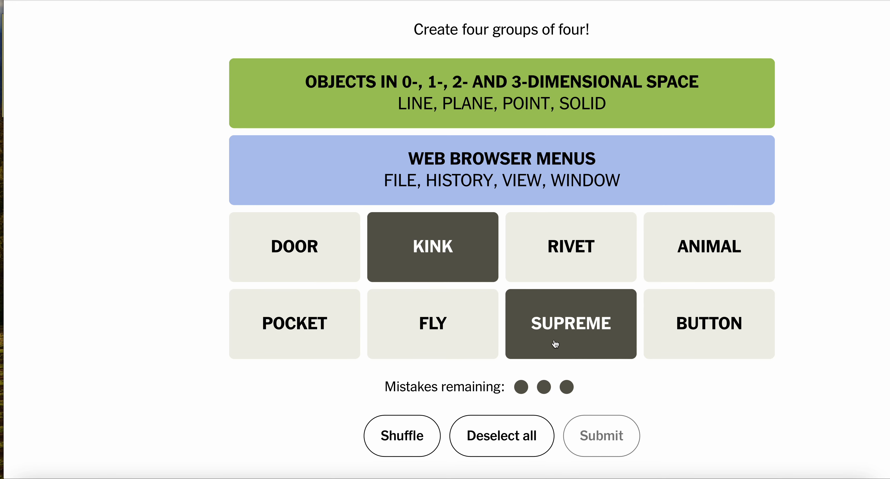
{"action": "left_click", "coordinate": [294, 247]}
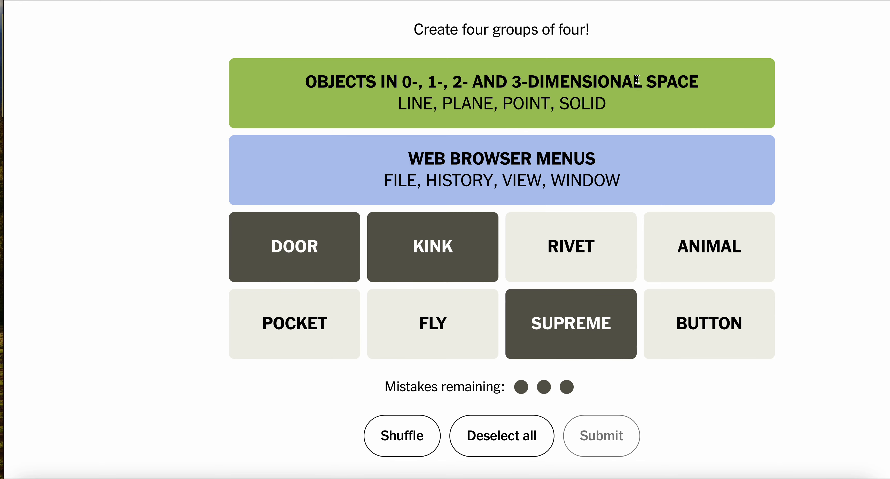
{"action": "left_click", "coordinate": [708, 247]}
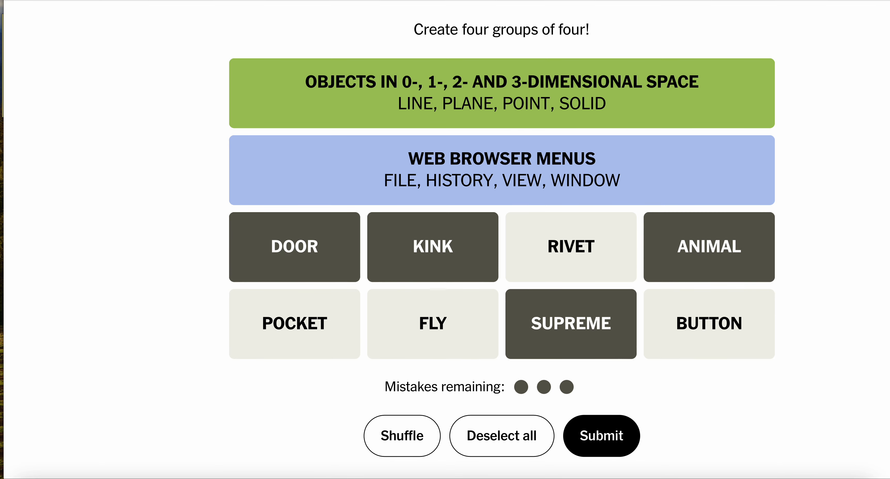
{"action": "left_click", "coordinate": [601, 436]}
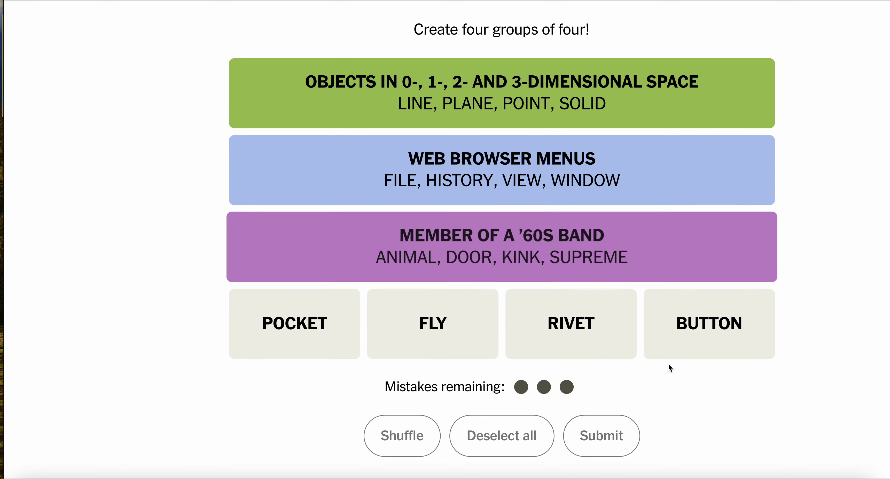
- Submit the remaining POCKET, FLY, RIVET, BUTTON to finish puzzle #325 with 'Great!'
{"action": "left_click", "coordinate": [294, 323]}
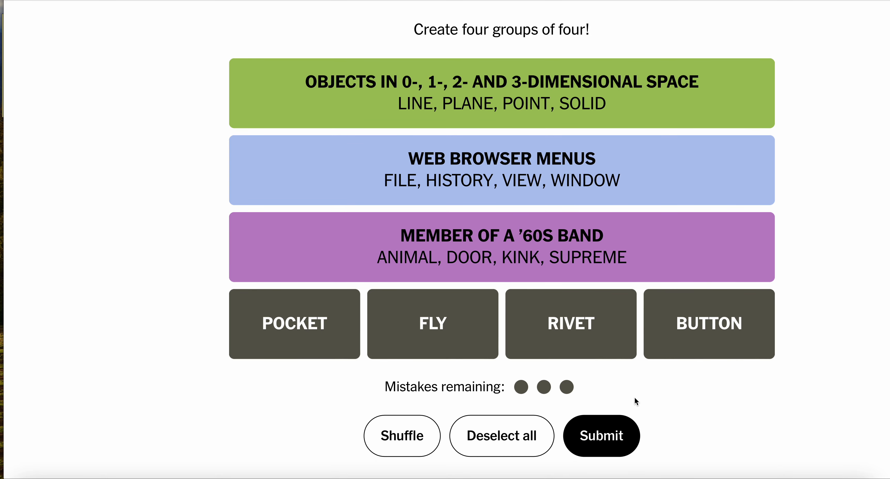
{"action": "mouse_move", "coordinate": [597, 435]}
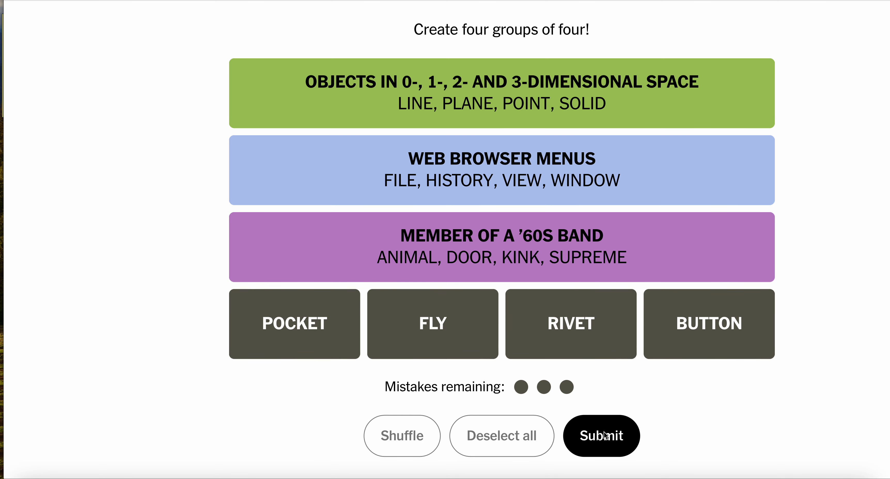
{"action": "left_click", "coordinate": [600, 436]}
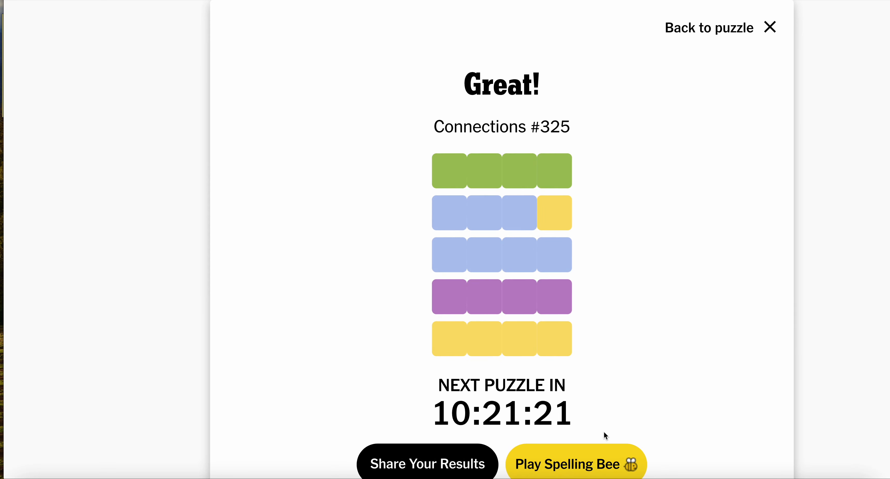